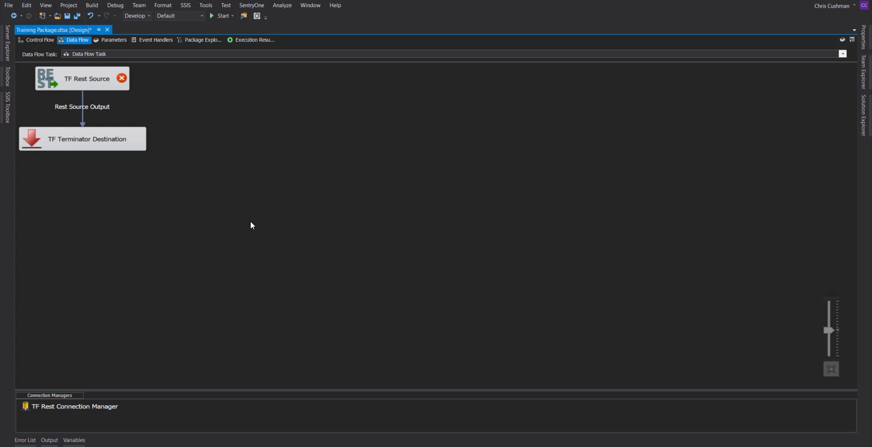
Double-click the TF Rest Source component to open its REST Source editor.
double_click(81, 78)
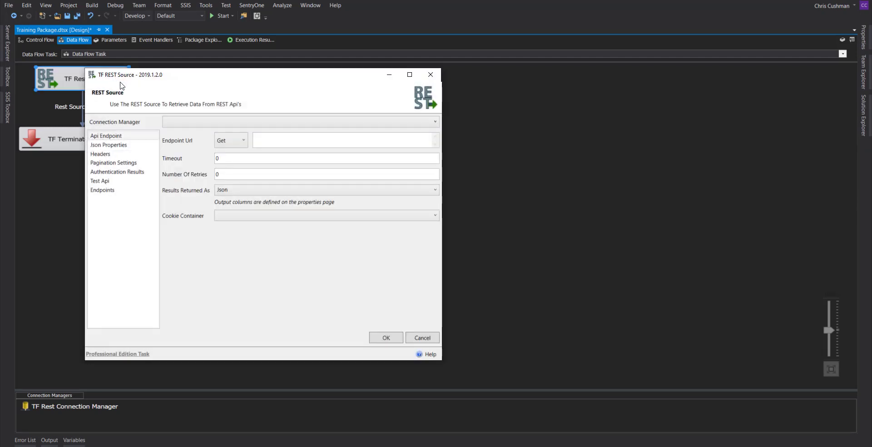
click(434, 121)
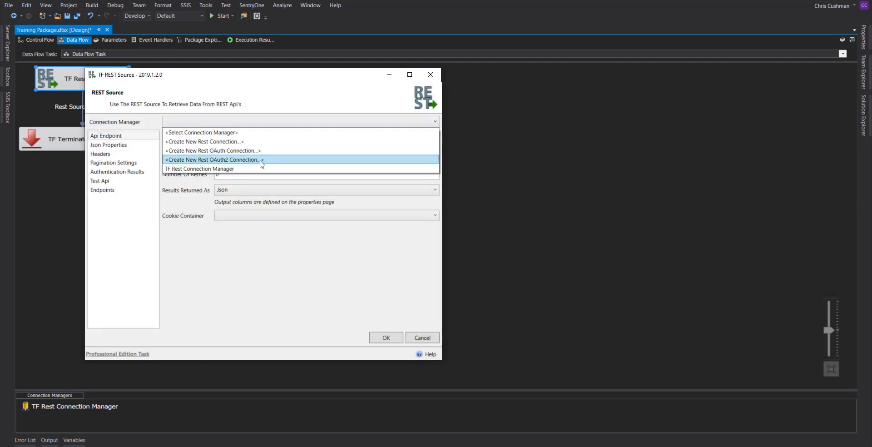
click(212, 159)
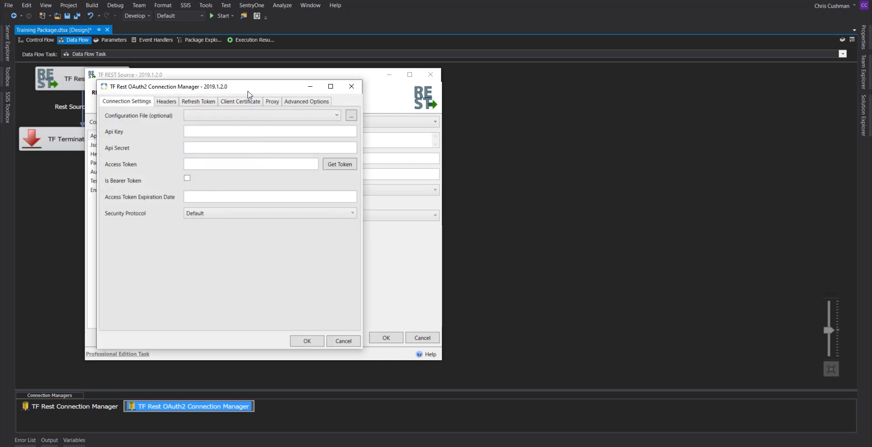
drag(247, 86, 322, 125)
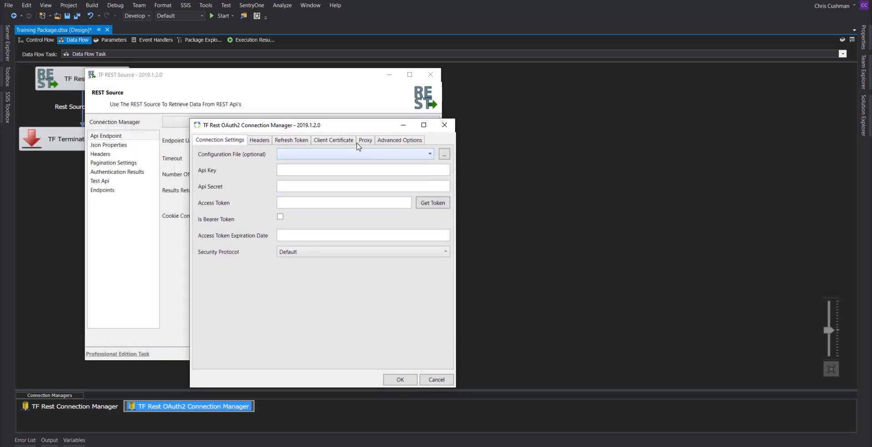
text(123)
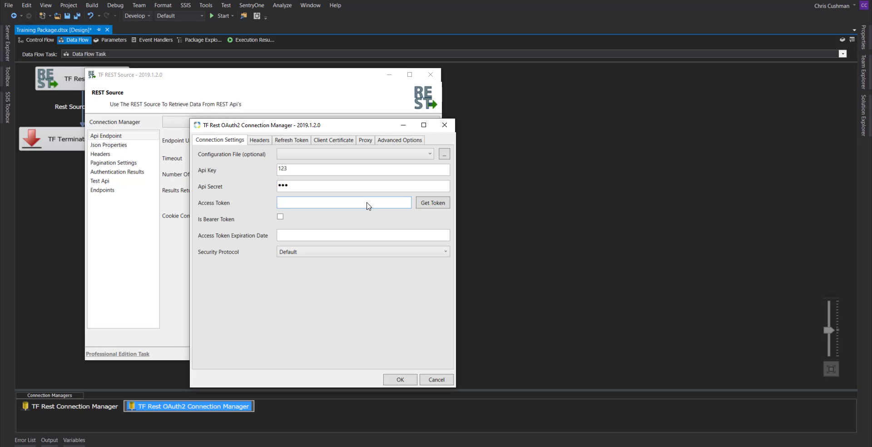
click(432, 202)
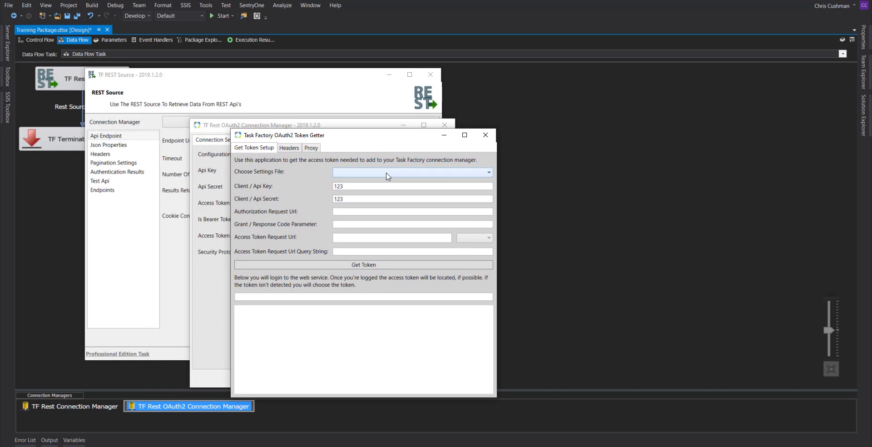
click(487, 172)
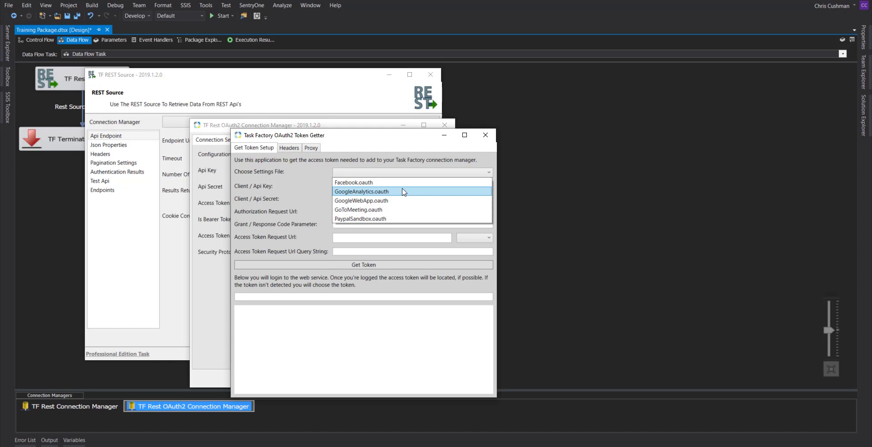
click(361, 191)
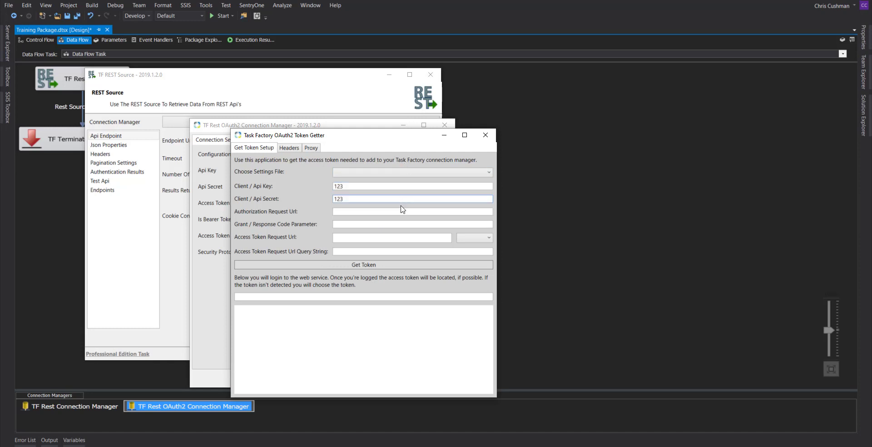
click(411, 211)
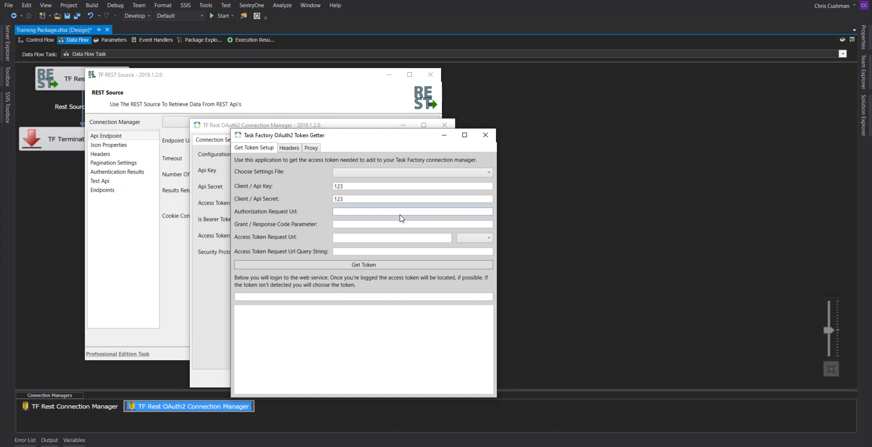
click(411, 210)
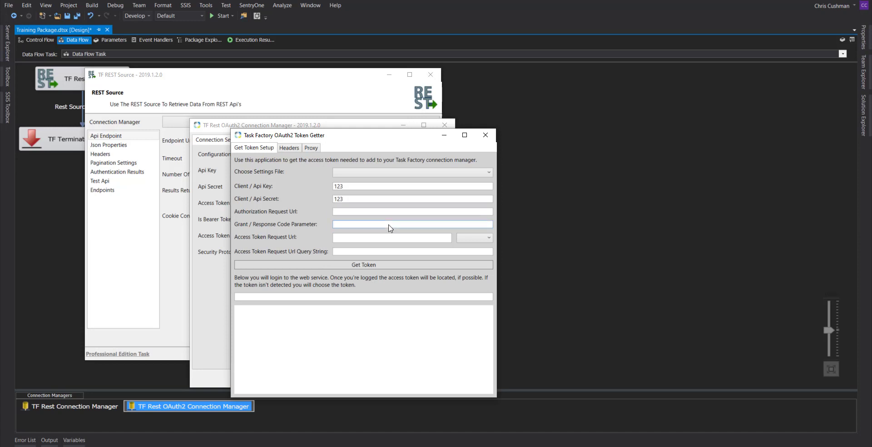
Enter 'code' as the grant/response code parameter, with token request method POST.
click(411, 223)
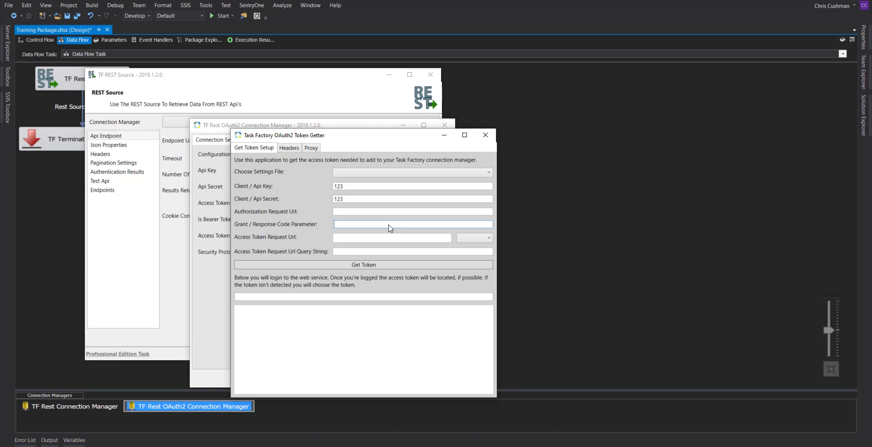
text(code)
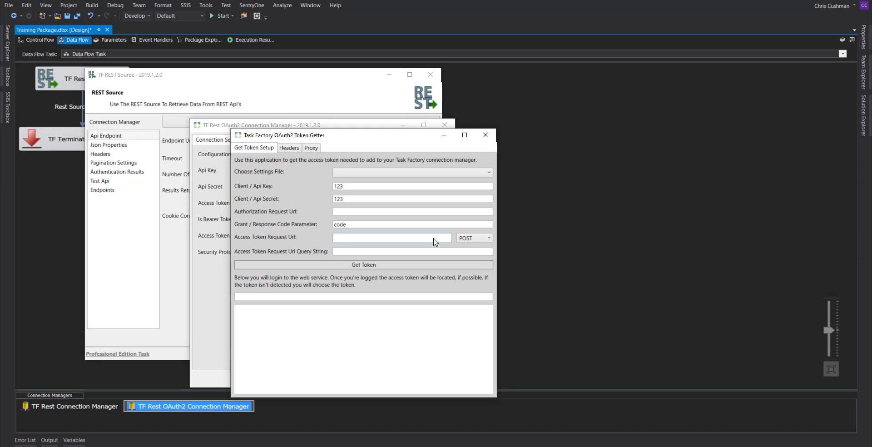
click(391, 238)
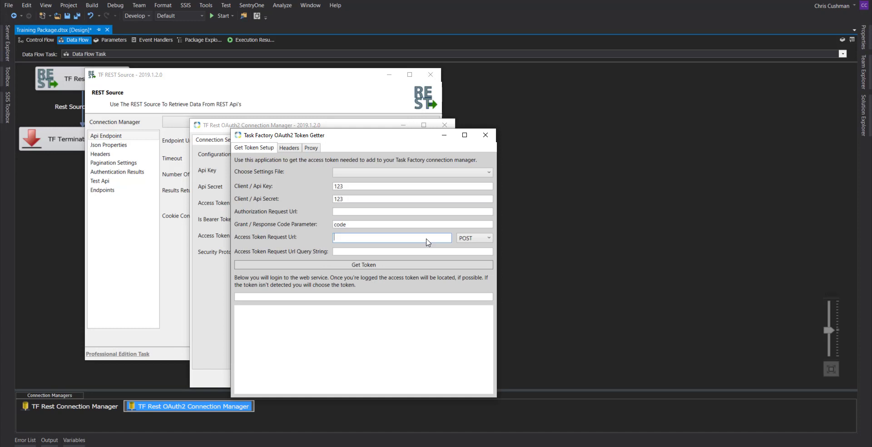
mouse_move(490, 228)
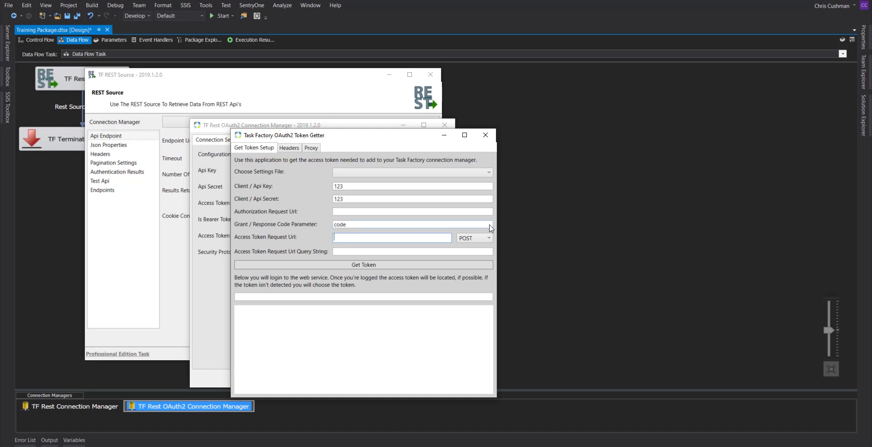
click(412, 251)
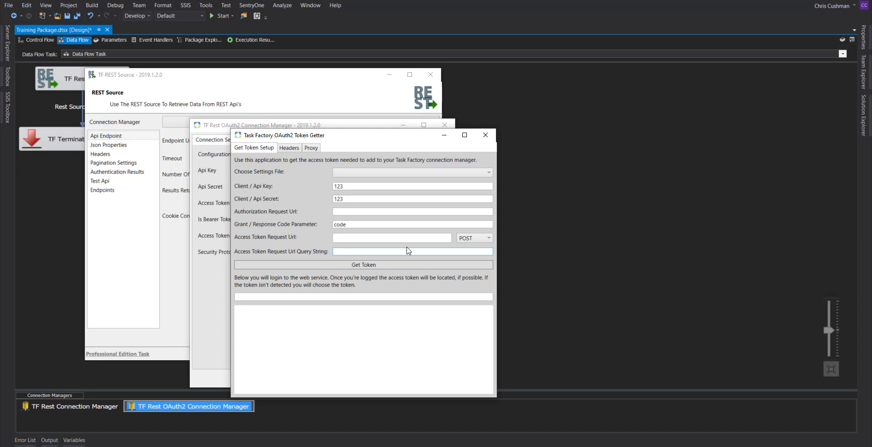
Open Task Factory's OAuth2ConfigFiles folder from the Choose Settings File list.
click(486, 172)
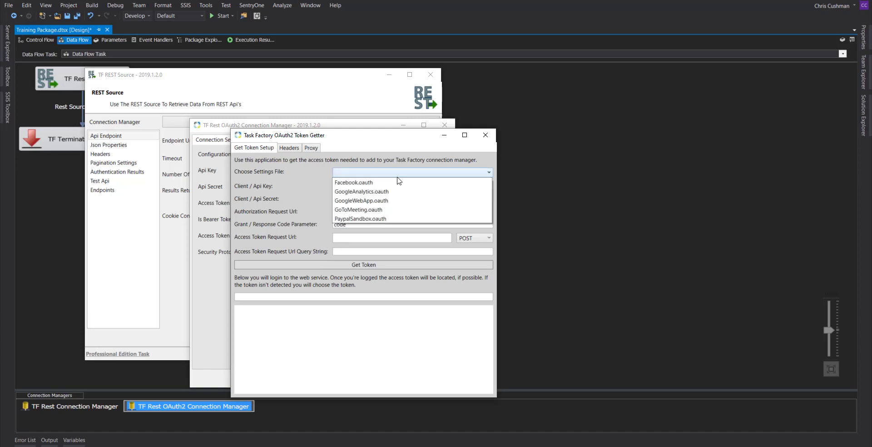
mouse_move(398, 192)
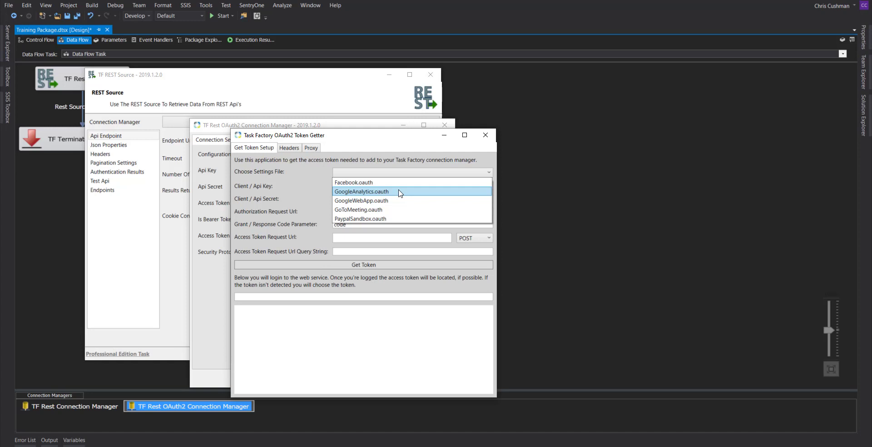
mouse_move(392, 199)
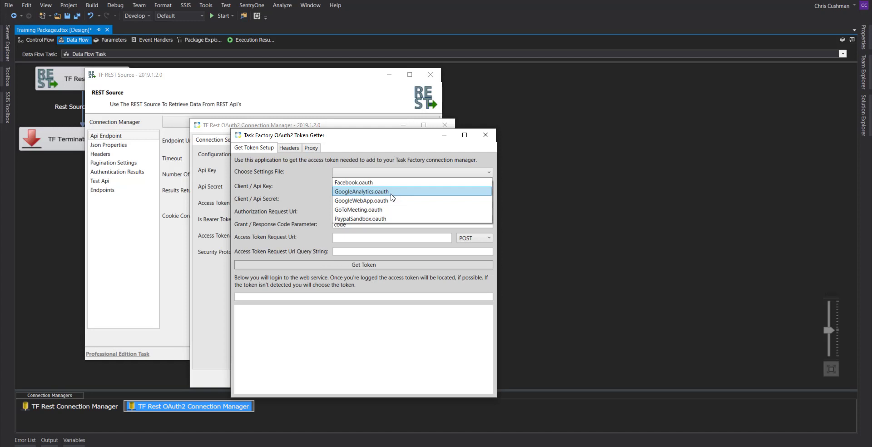
click(361, 191)
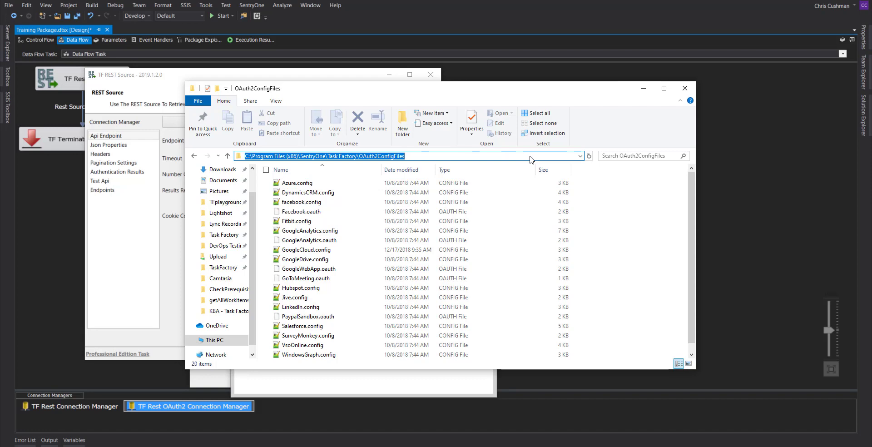
Open DynamicsCRM.config with Edit with Notepad++ from the configuration folder.
scroll(down, 3)
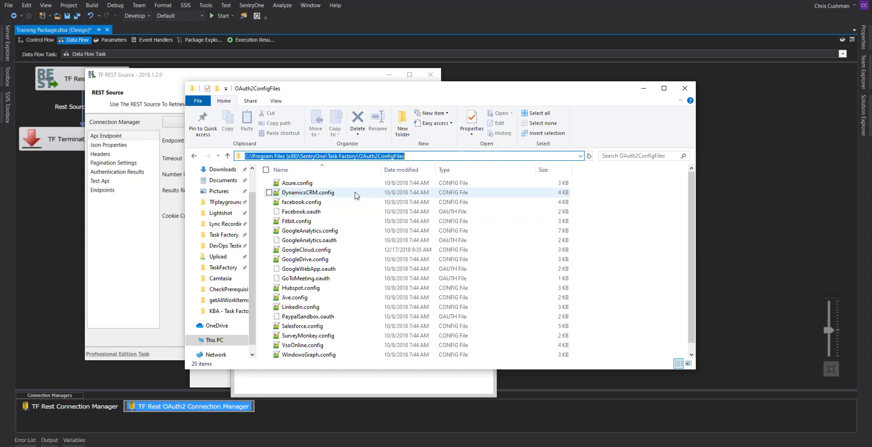
click(300, 211)
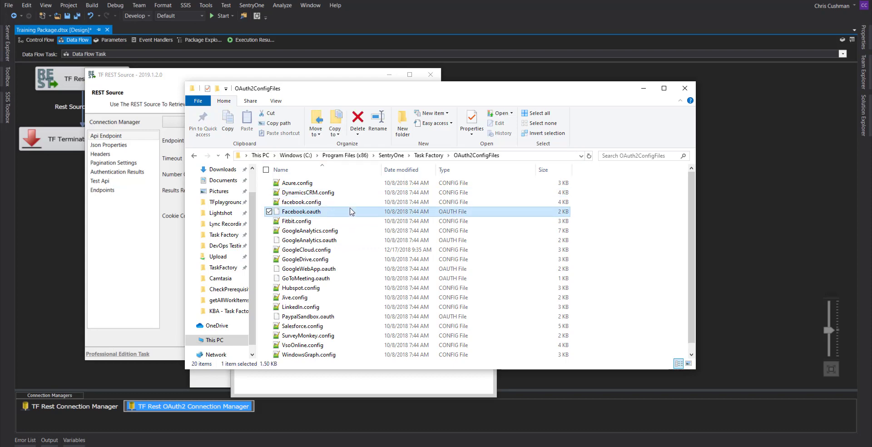
mouse_move(356, 192)
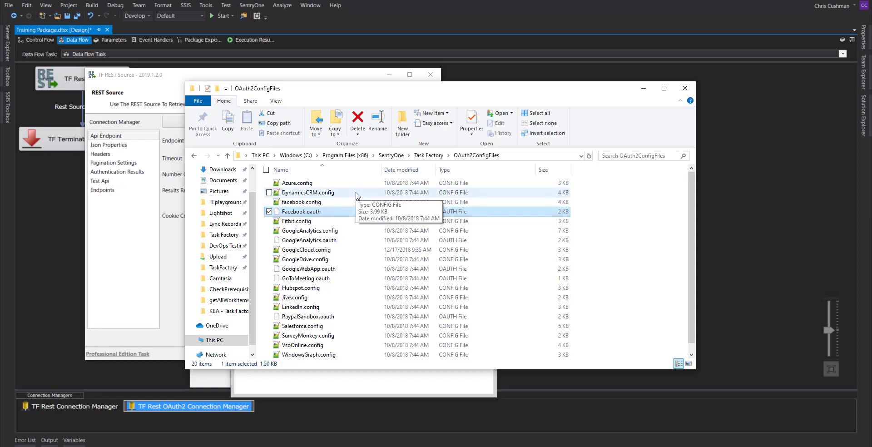
right_click(307, 192)
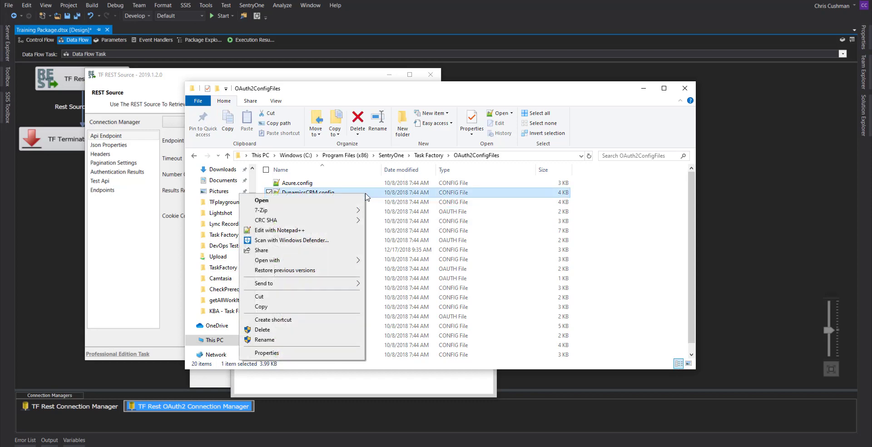
click(281, 229)
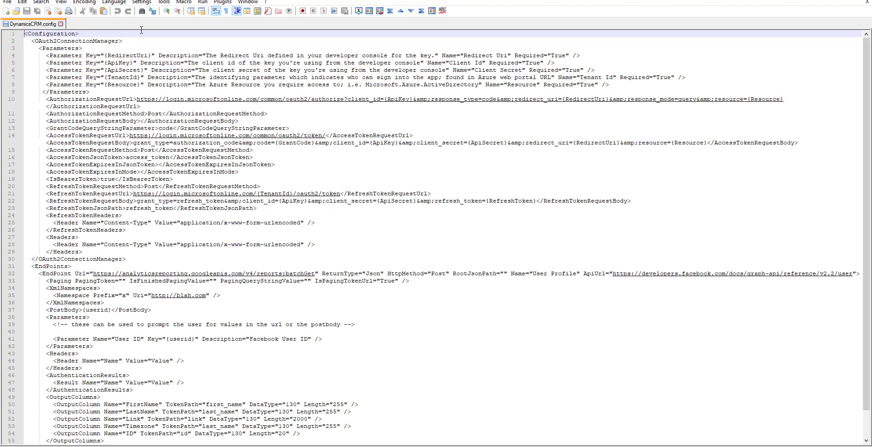
Set Notepad++ syntax highlighting for DynamicsCRM.config to XML.
click(114, 3)
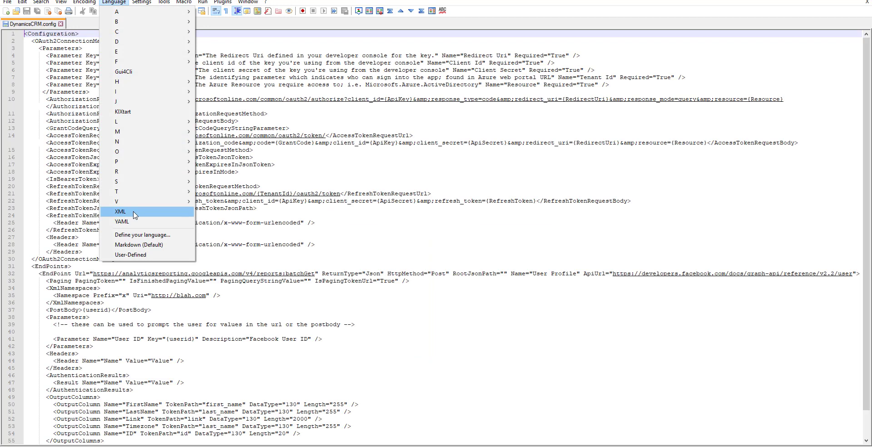
click(120, 211)
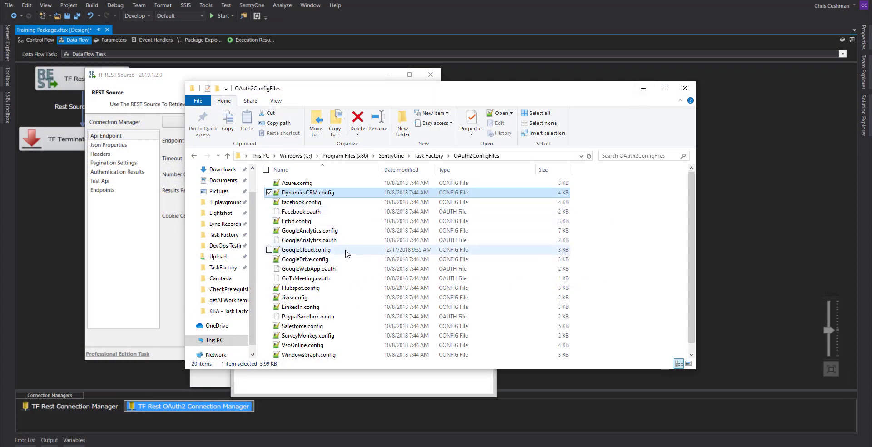
Select GoogleAnalytics.config and switch back to the OAuth2 Token Getter.
click(310, 230)
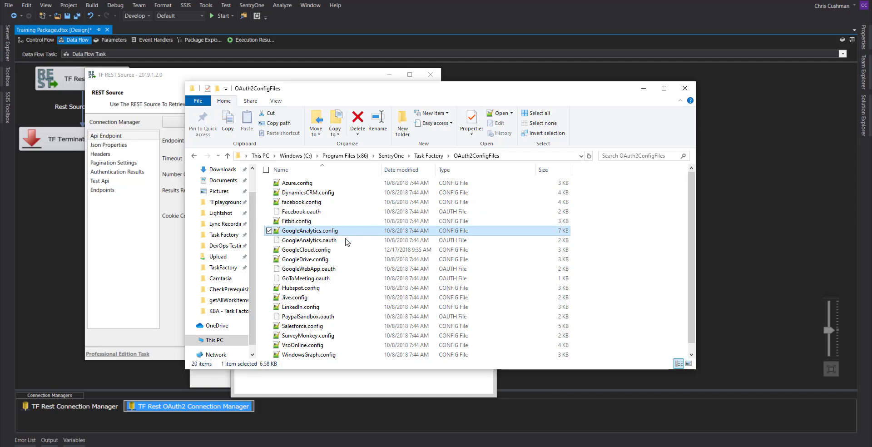
click(309, 239)
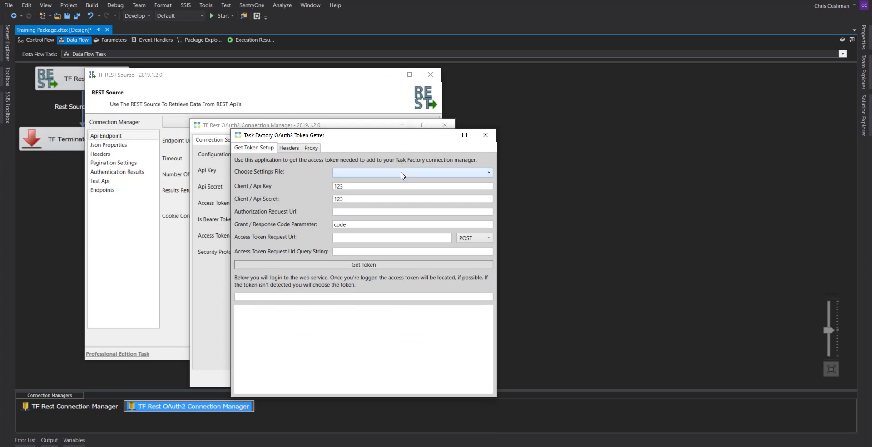
Load GoogleAnalytics.oauth settings, review the token query string, and close the getter.
click(487, 171)
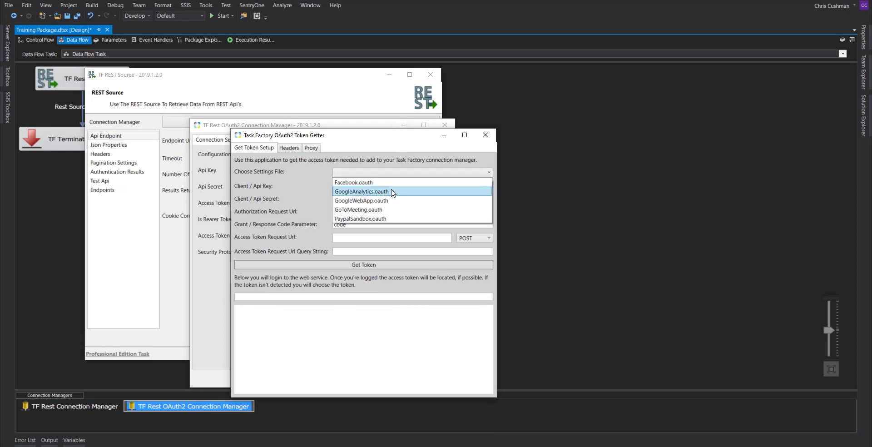
click(362, 191)
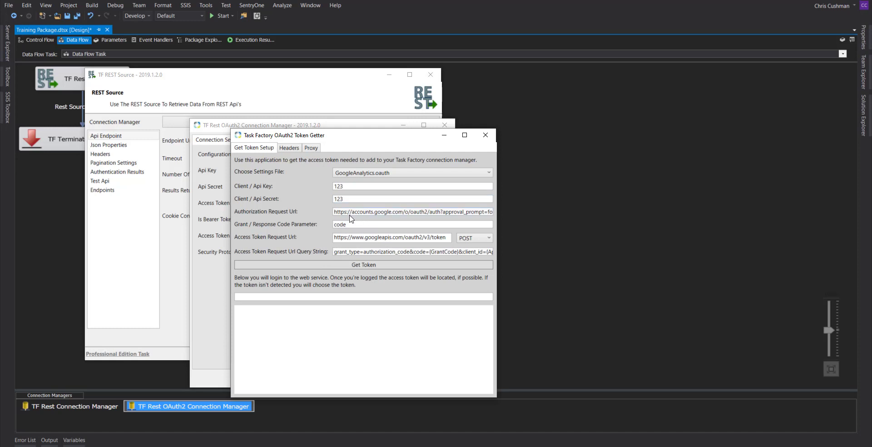
mouse_move(472, 216)
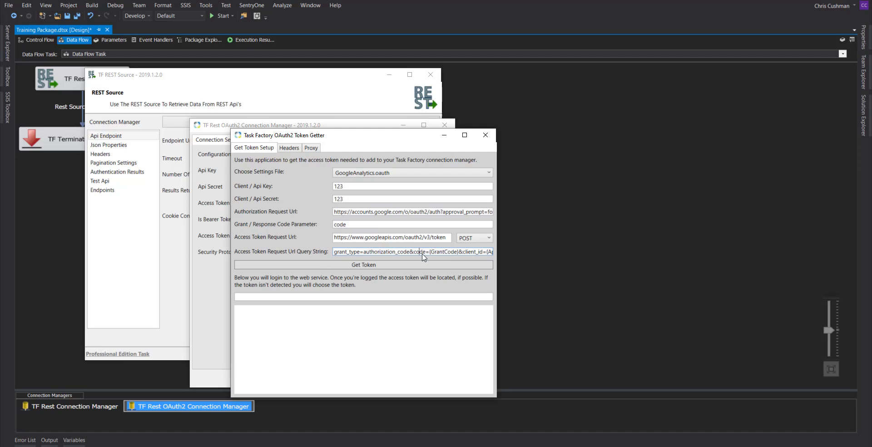
double_click(442, 251)
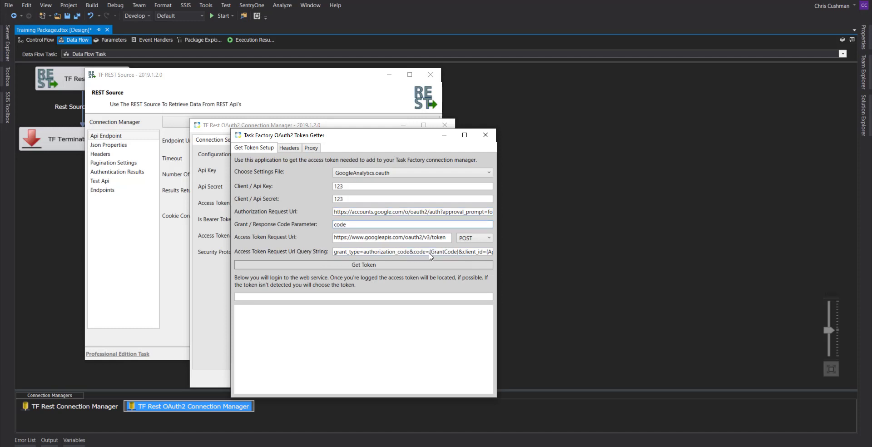
double_click(444, 251)
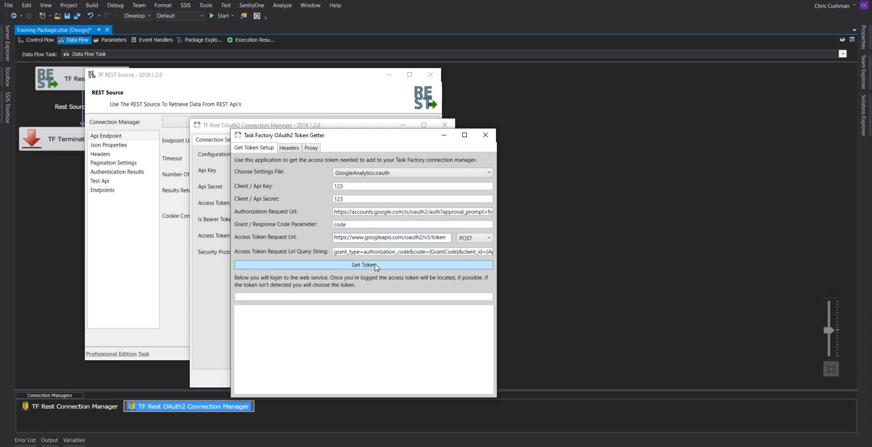
mouse_move(420, 191)
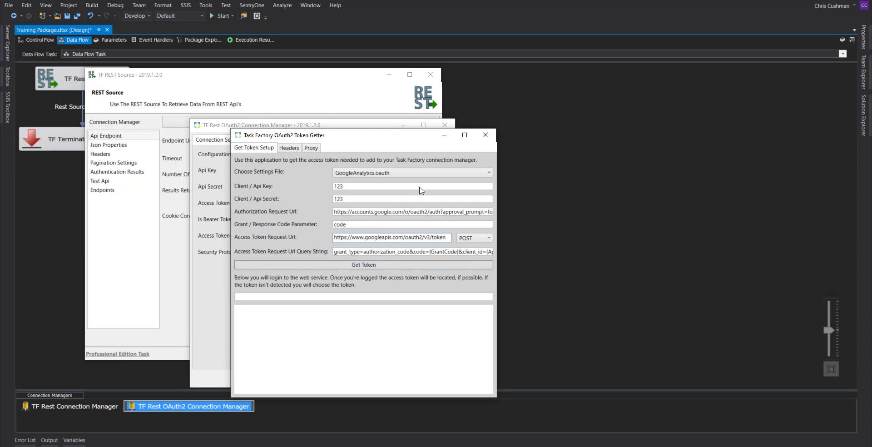
click(484, 134)
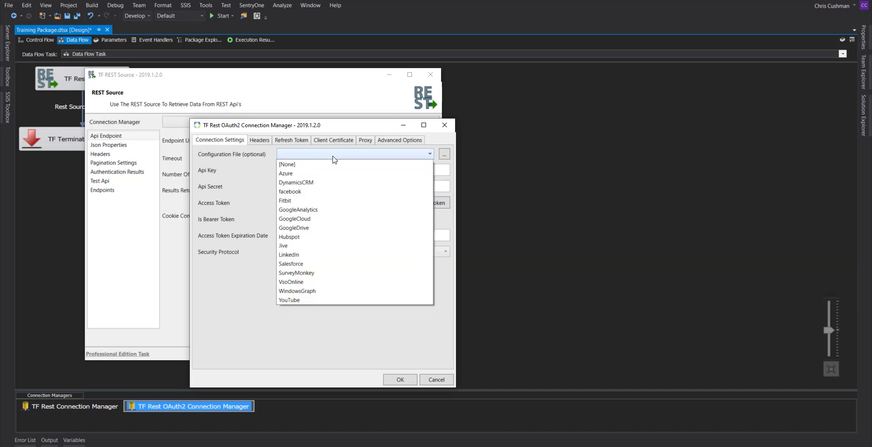
mouse_move(334, 209)
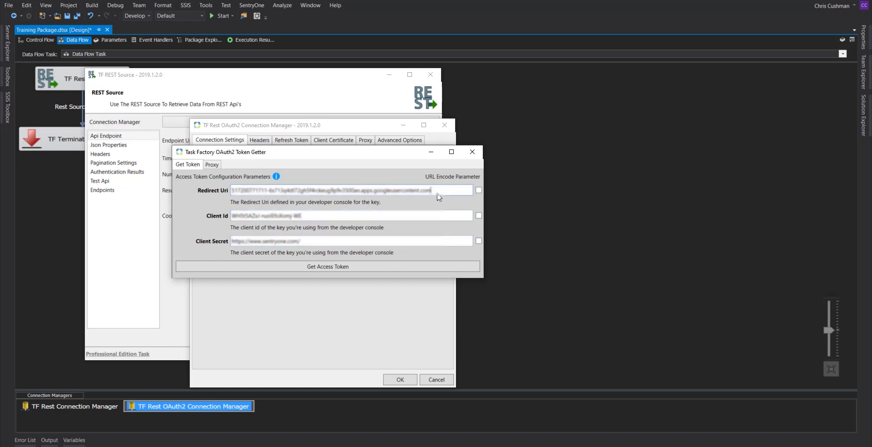
mouse_move(469, 199)
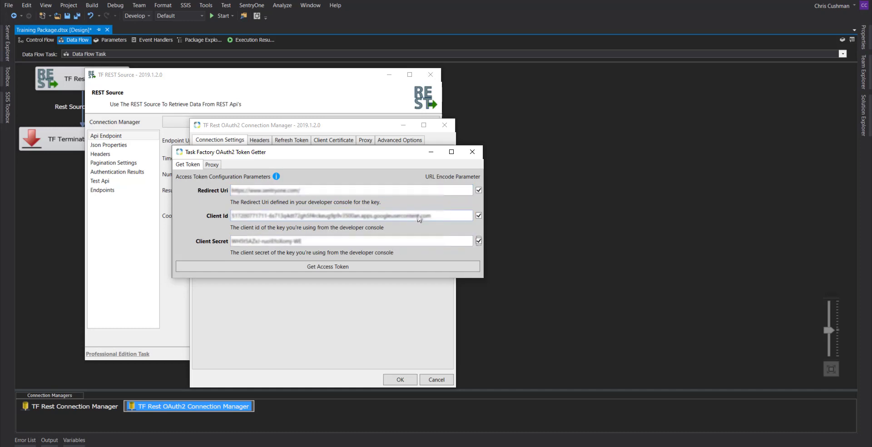
Start the Google sign-in to bring up the Analytics consent page.
click(327, 266)
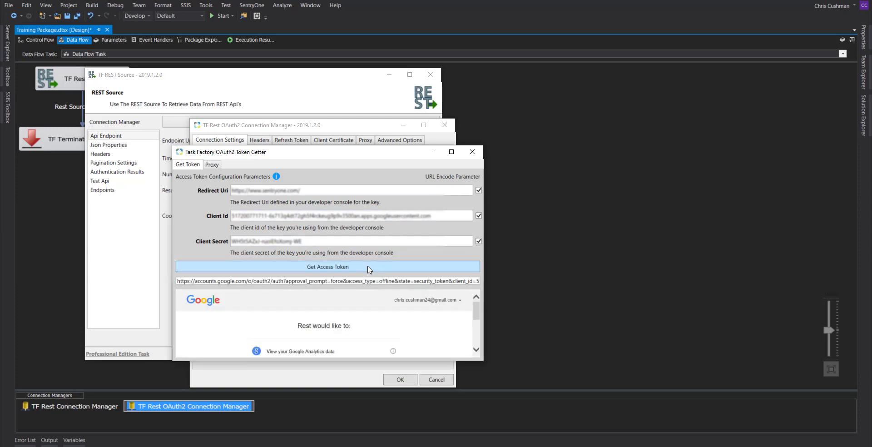
Allow Google Analytics access for a bearer token and view the Headers tab.
click(451, 152)
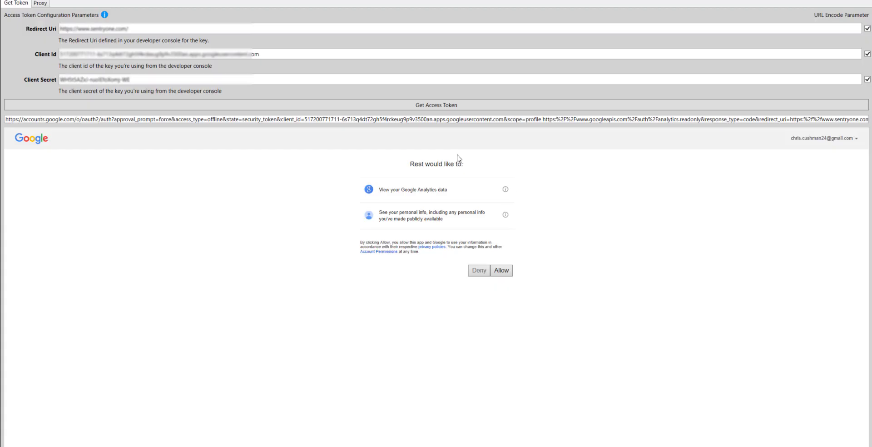
mouse_move(554, 280)
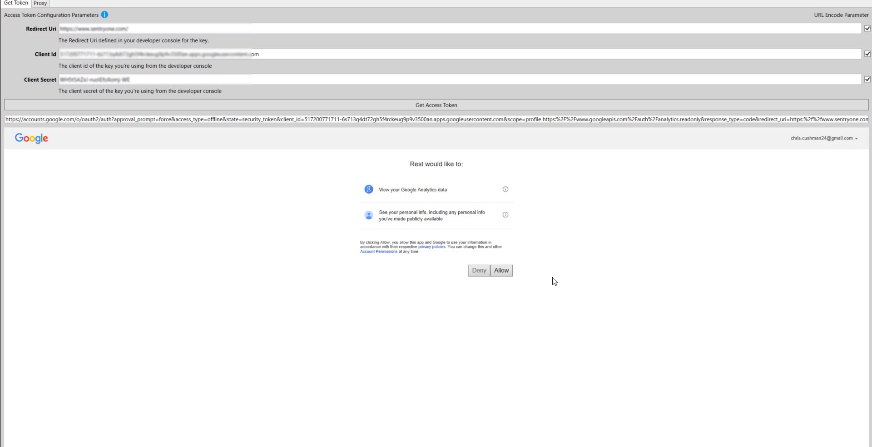
click(500, 270)
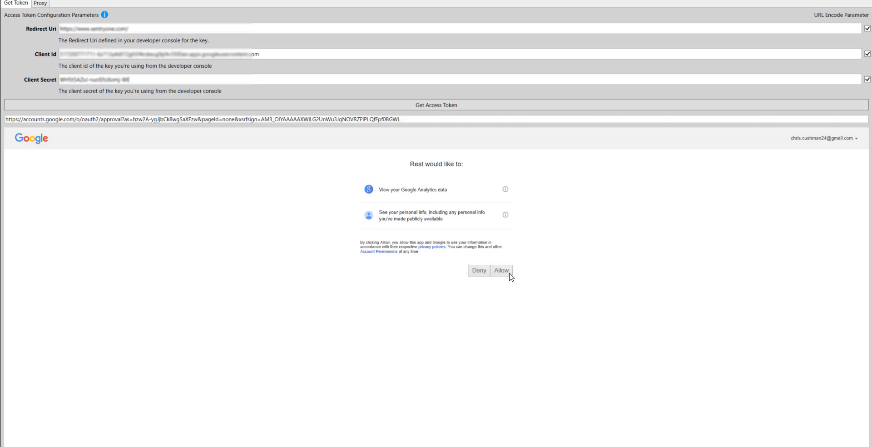
click(500, 271)
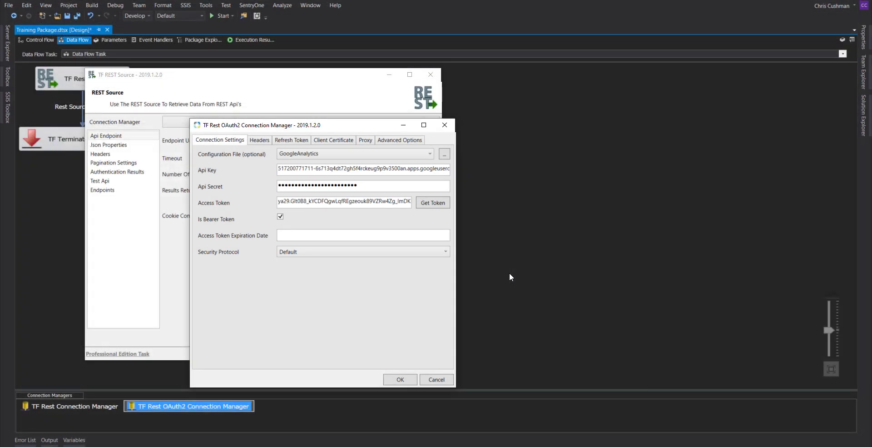
click(260, 139)
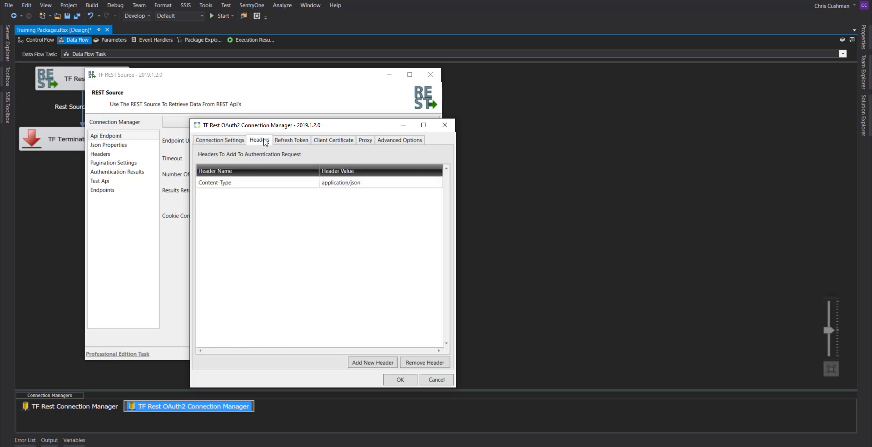
Review the Refresh Token tab's Google token URL, post data and ContentKey header, keeping Json results.
click(291, 139)
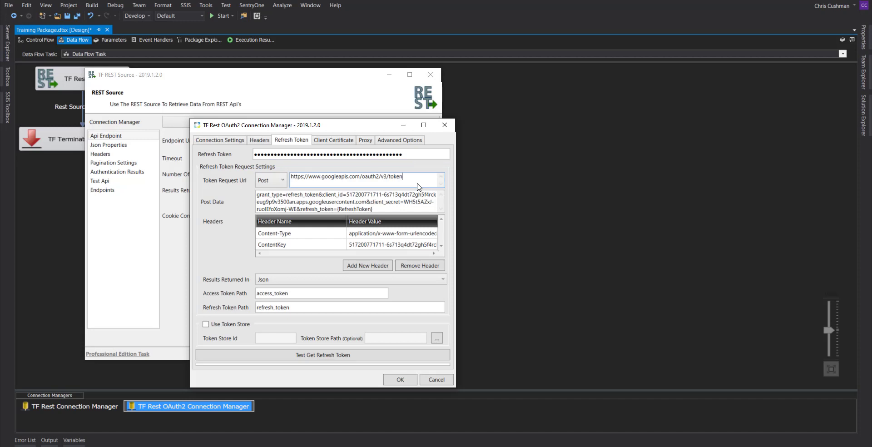
mouse_move(374, 210)
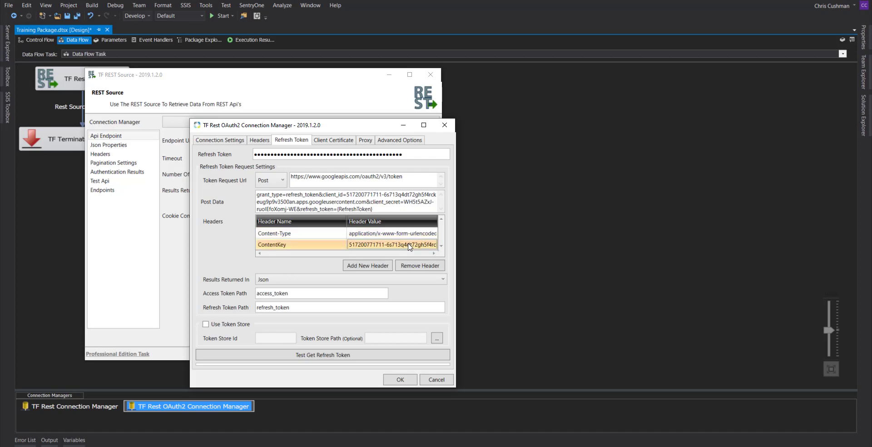
click(441, 279)
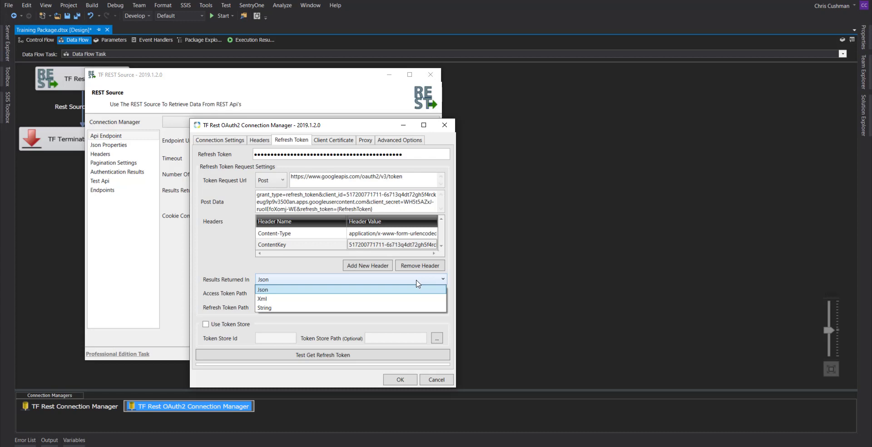
click(262, 289)
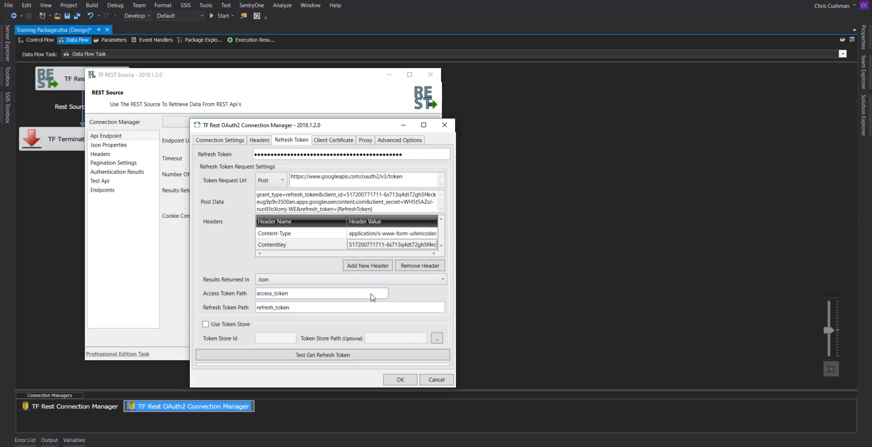
click(321, 292)
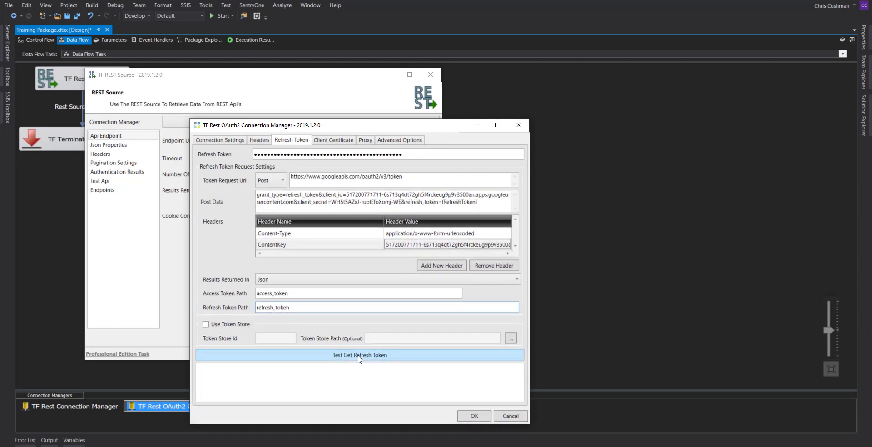
Test Get Refresh Token for a new access token, leave Use Token Store off, and view client certificates.
click(359, 354)
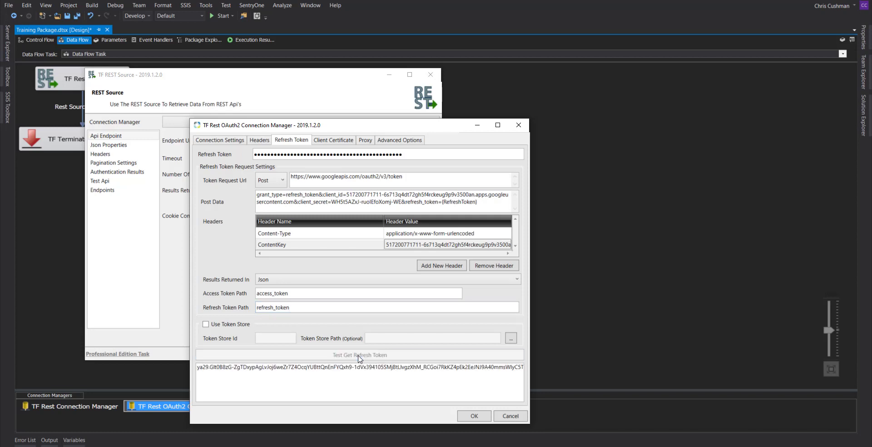
mouse_move(336, 353)
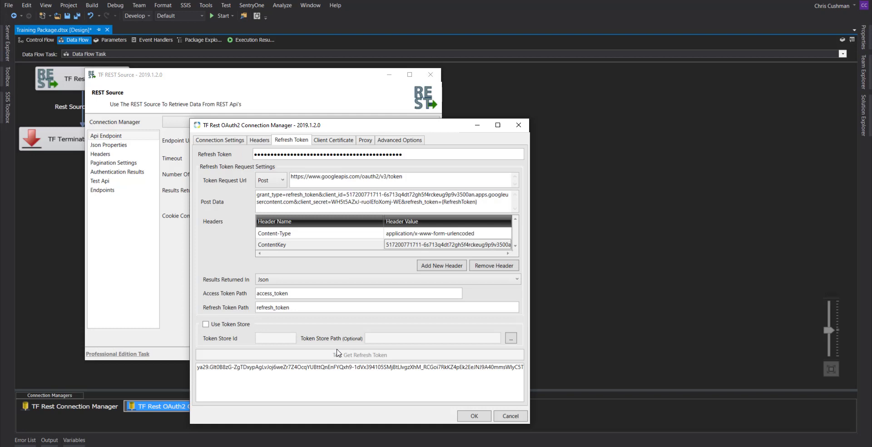
click(357, 293)
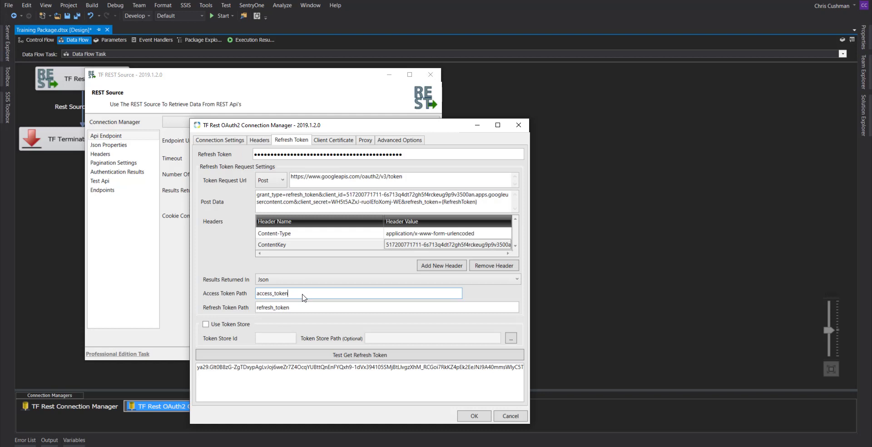
click(206, 325)
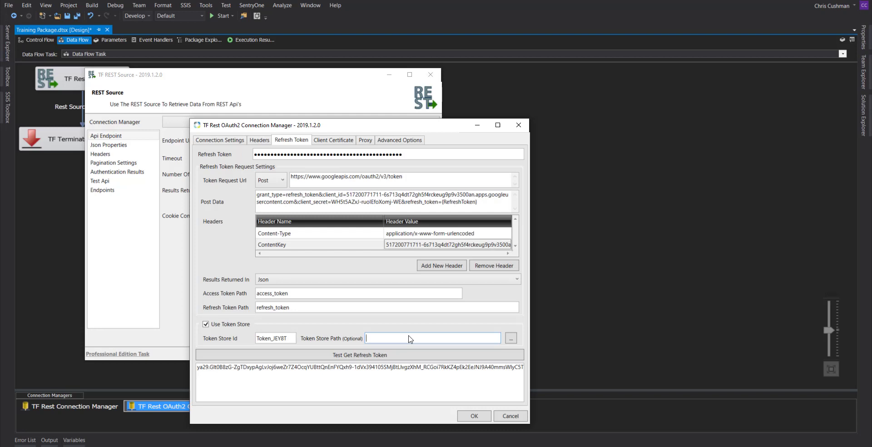
click(206, 324)
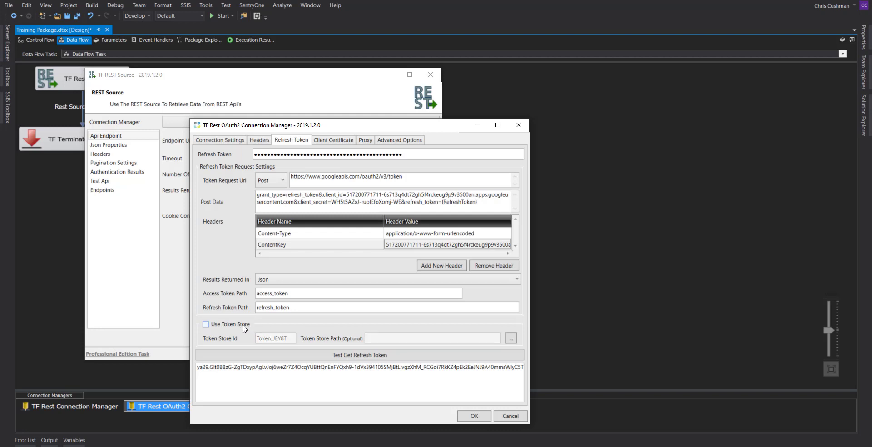
click(333, 139)
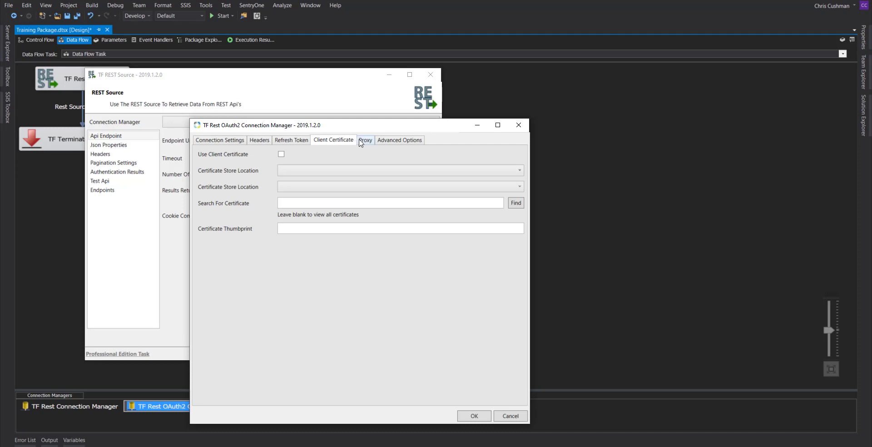
Review the empty proxy fields, then the advanced options with Follow Redirects enabled.
click(365, 139)
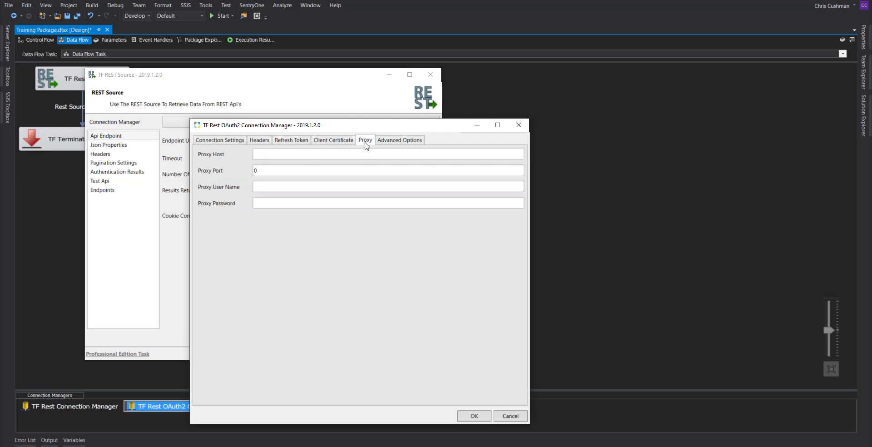
click(399, 139)
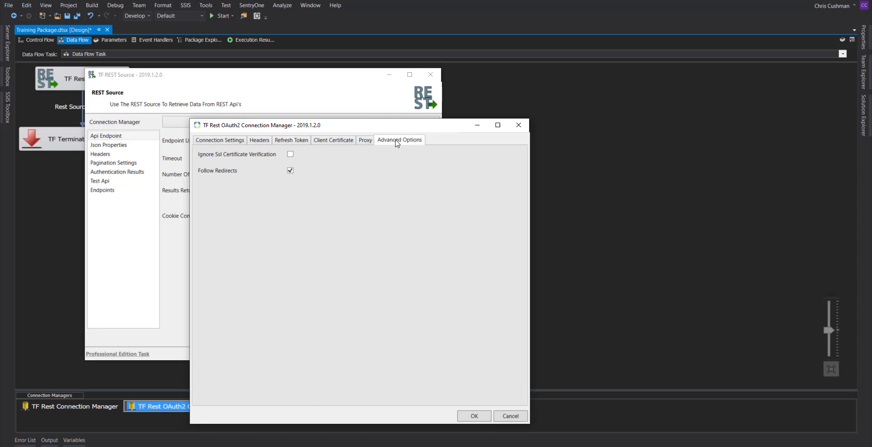